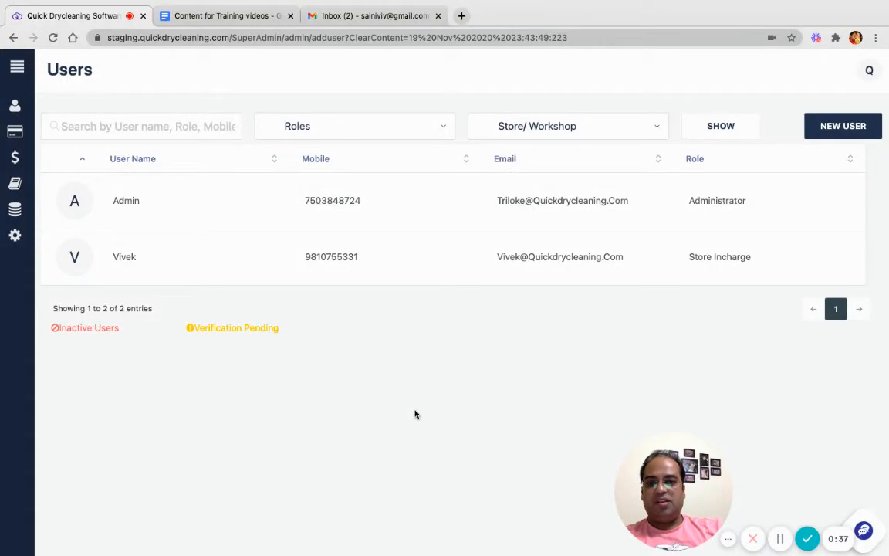
{"action": "mouse_move", "coordinate": [147, 296]}
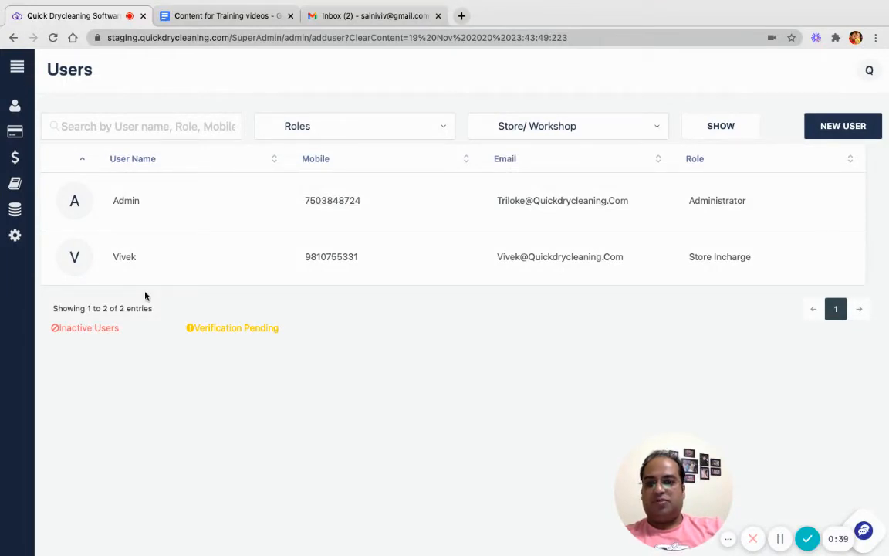
- Open the Admin user, disable the account, and return to the Users list
{"action": "left_click", "coordinate": [15, 235]}
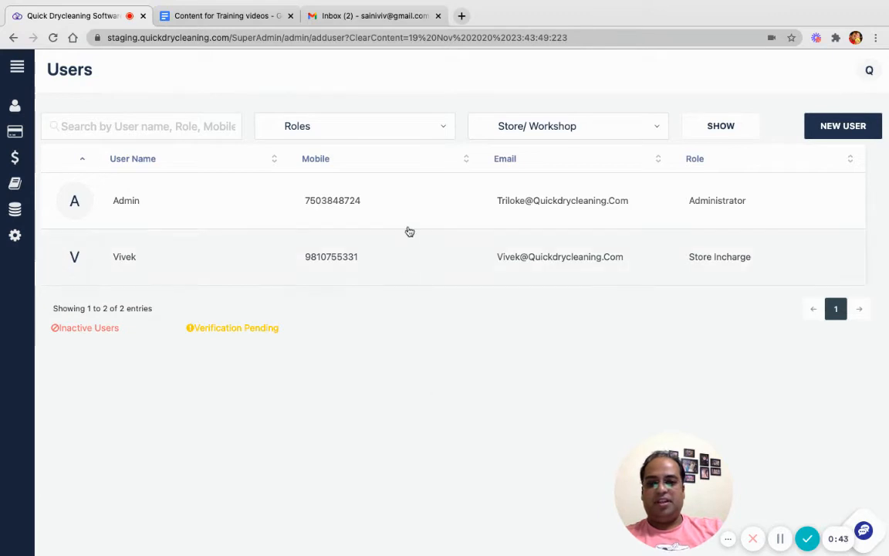
{"action": "mouse_move", "coordinate": [420, 221]}
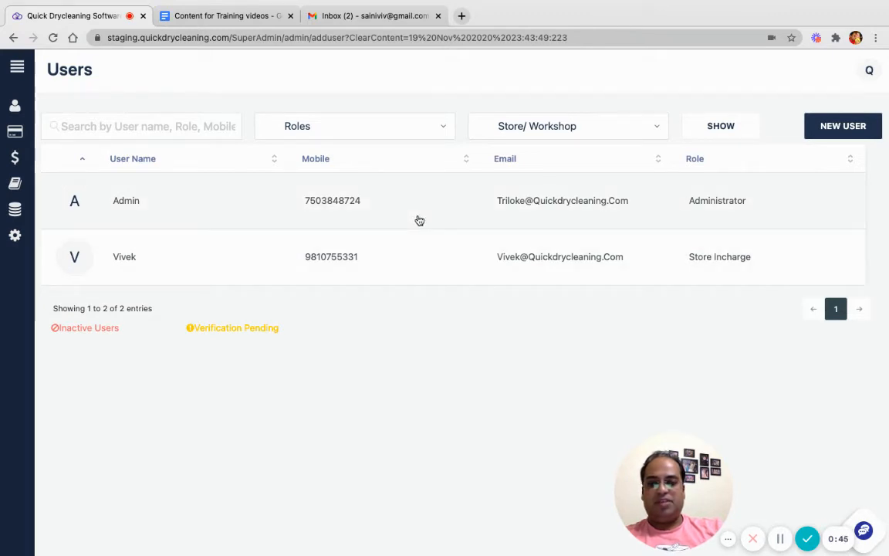
{"action": "left_click", "coordinate": [126, 200]}
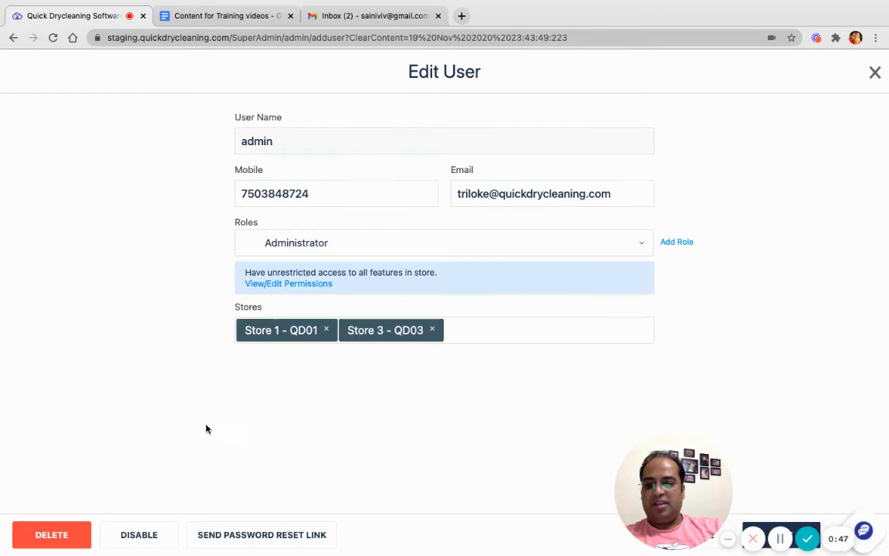
{"action": "mouse_move", "coordinate": [139, 534]}
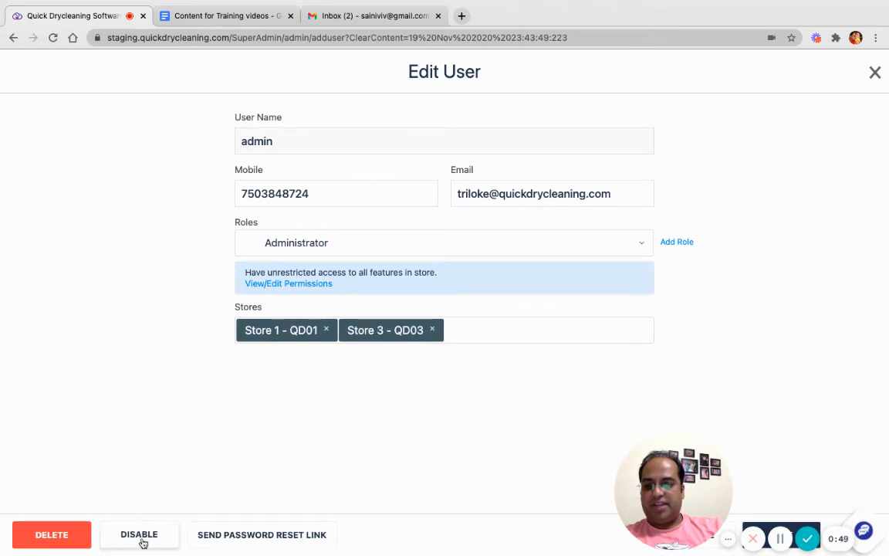
{"action": "left_click", "coordinate": [139, 534]}
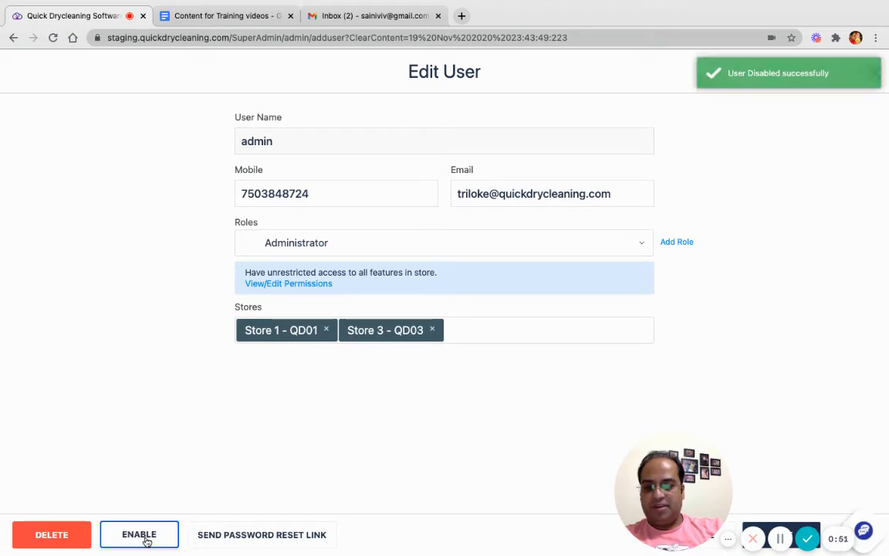
{"action": "mouse_move", "coordinate": [784, 511]}
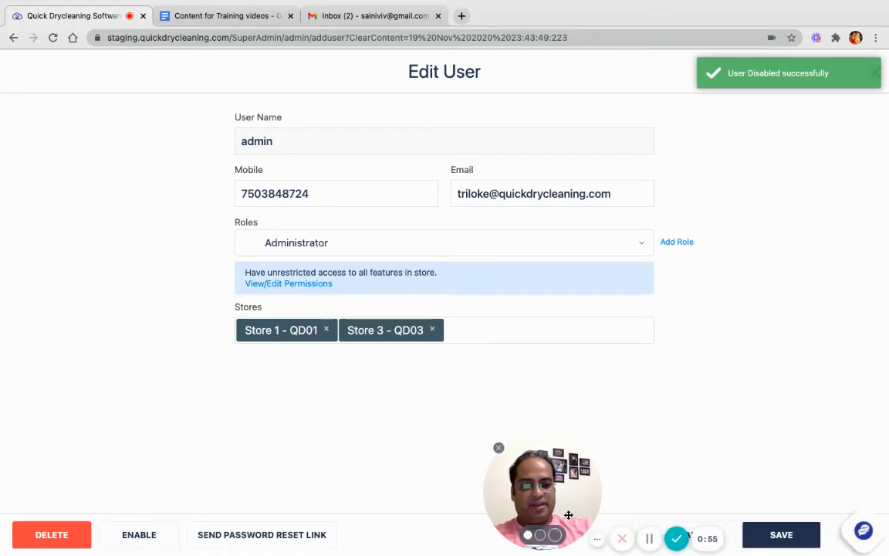
{"action": "left_click", "coordinate": [780, 534]}
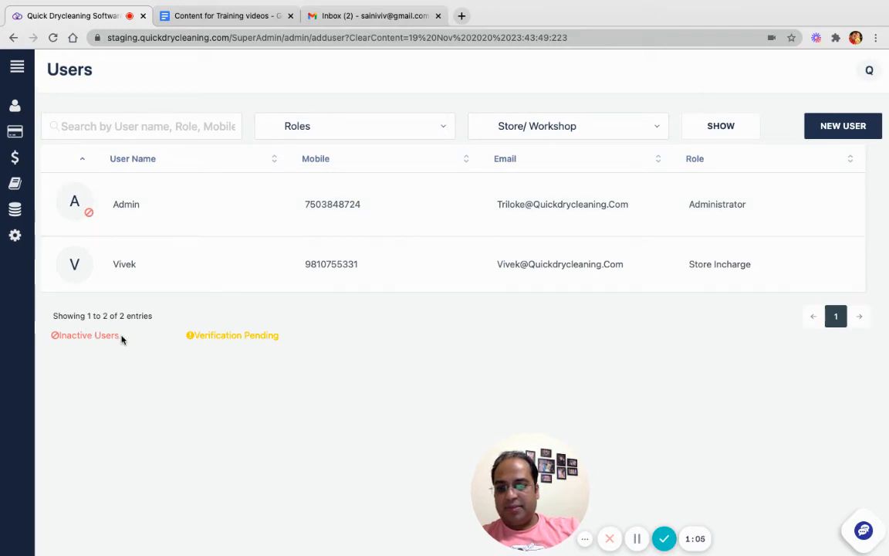
{"action": "mouse_move", "coordinate": [96, 346]}
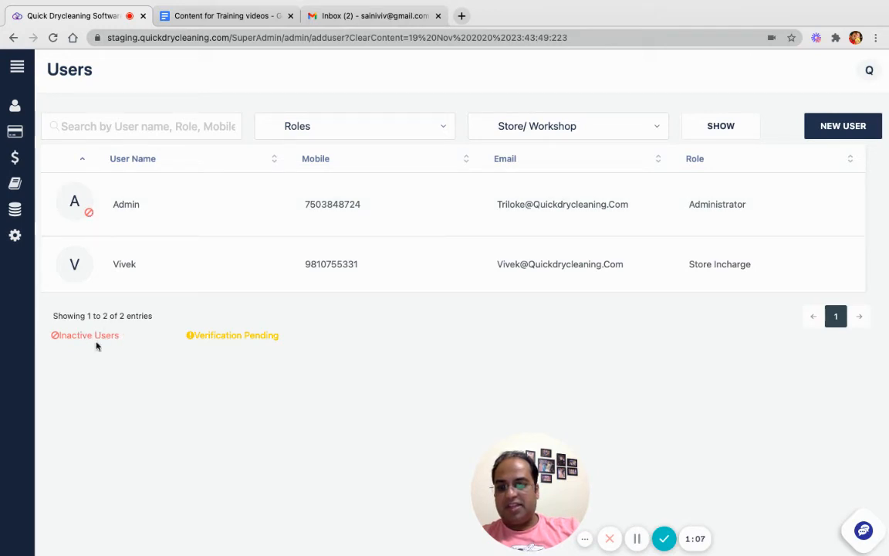
{"action": "mouse_move", "coordinate": [507, 419]}
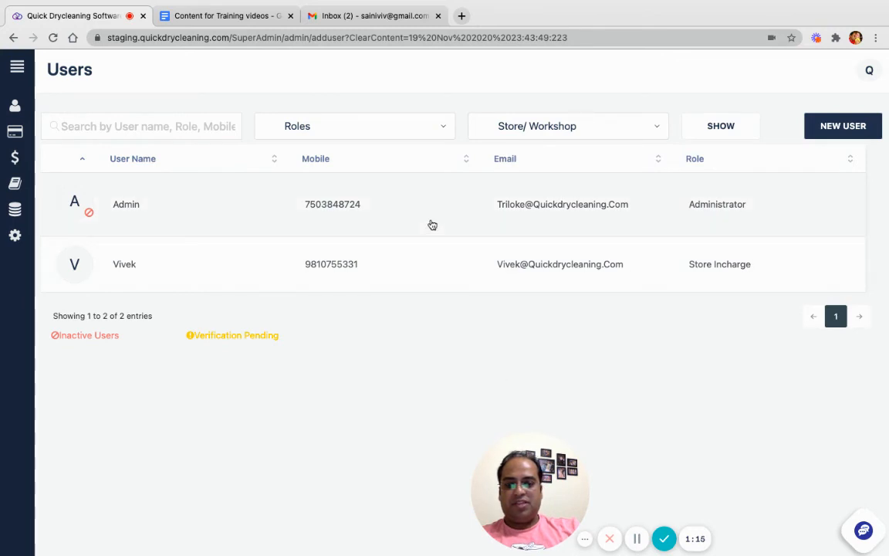
- Open the Admin user's Edit User page and enable the account
{"action": "left_click", "coordinate": [125, 204]}
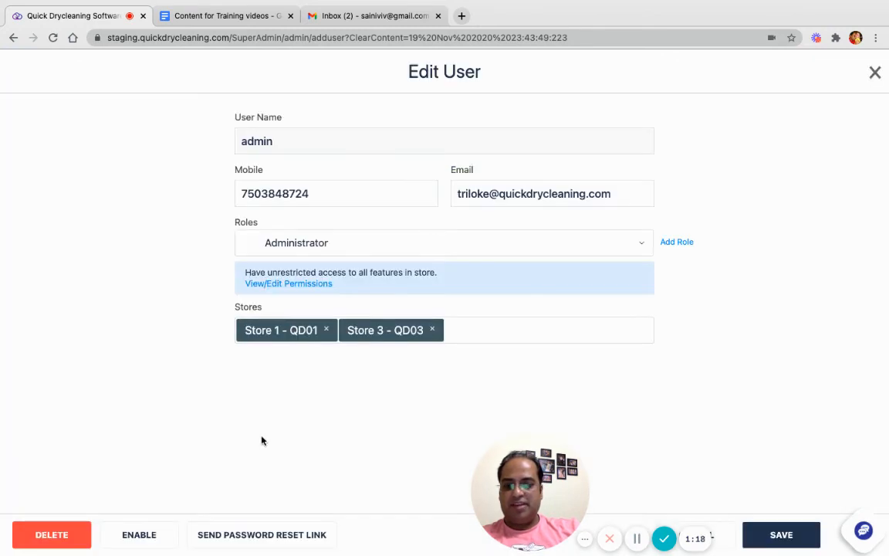
{"action": "mouse_move", "coordinate": [139, 534]}
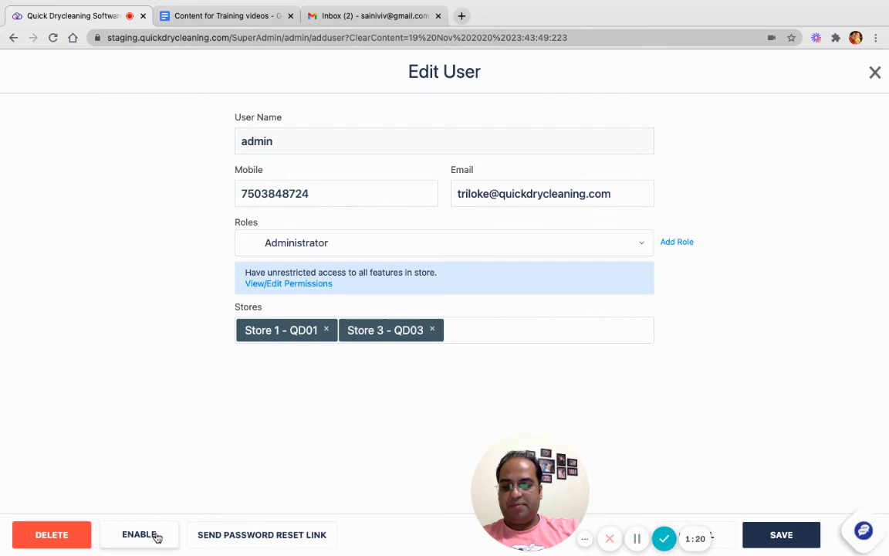
{"action": "left_click", "coordinate": [140, 534]}
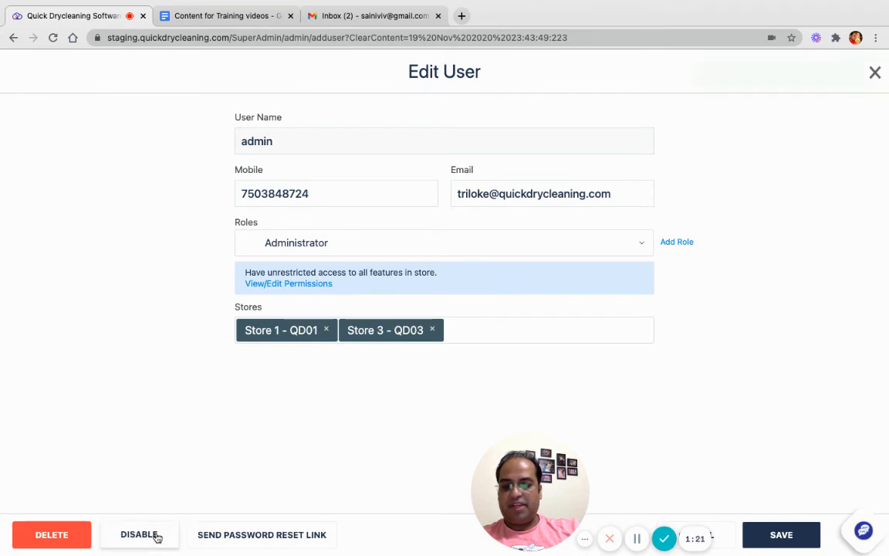